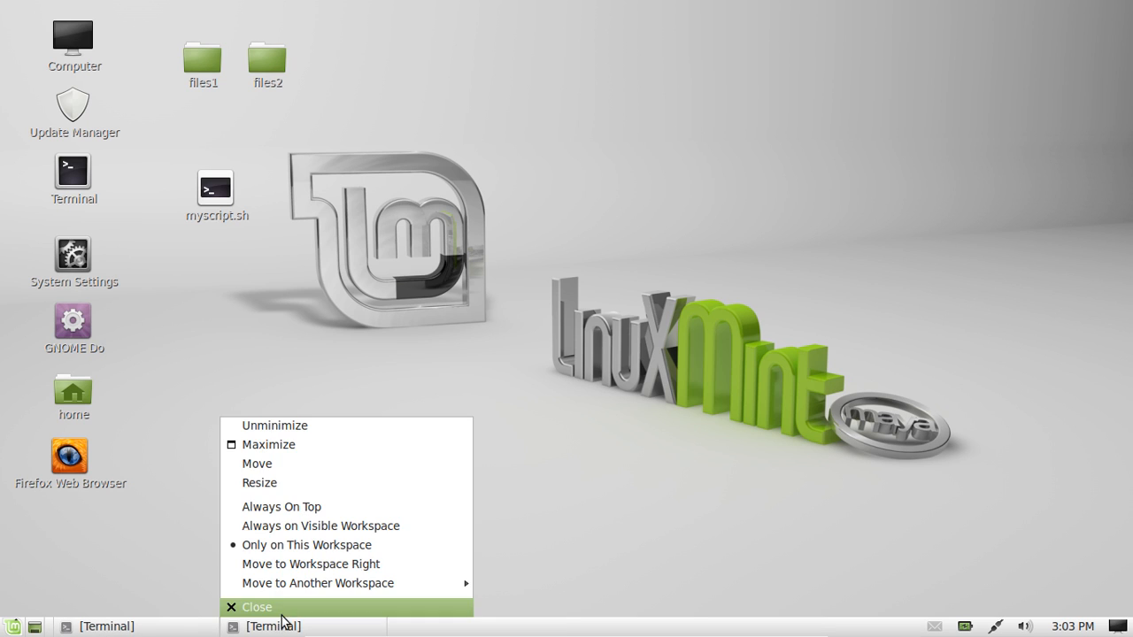
Step: Close the leftover Terminal window, leaving an empty desktop
{"action": "left_click", "coordinate": [256, 607]}
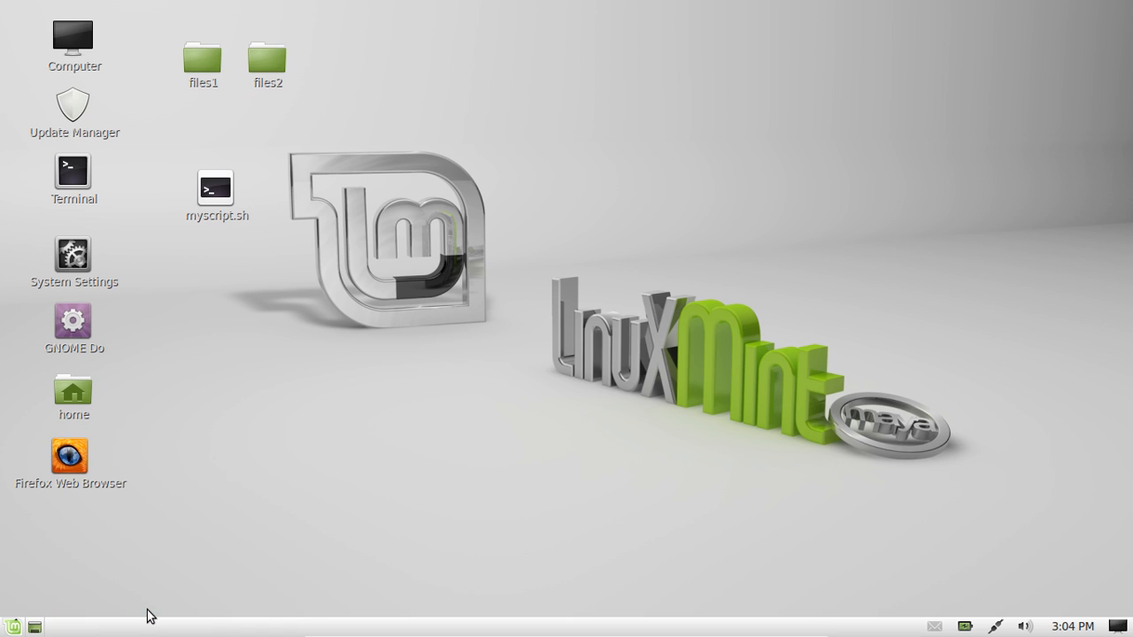
{"action": "mouse_move", "coordinate": [446, 510]}
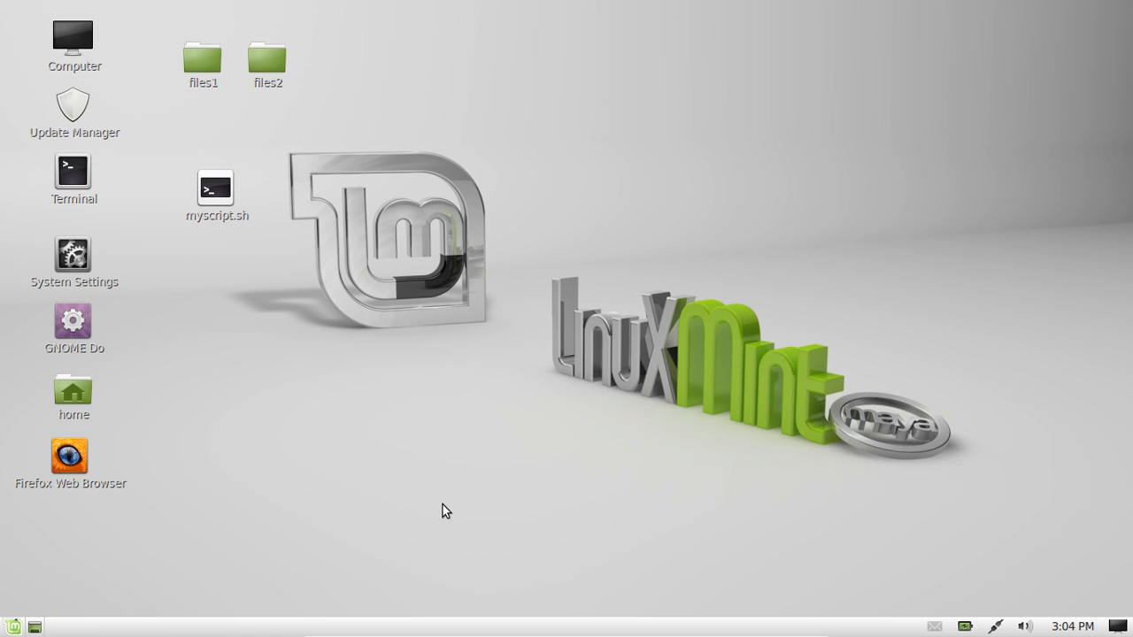
{"action": "mouse_move", "coordinate": [705, 216]}
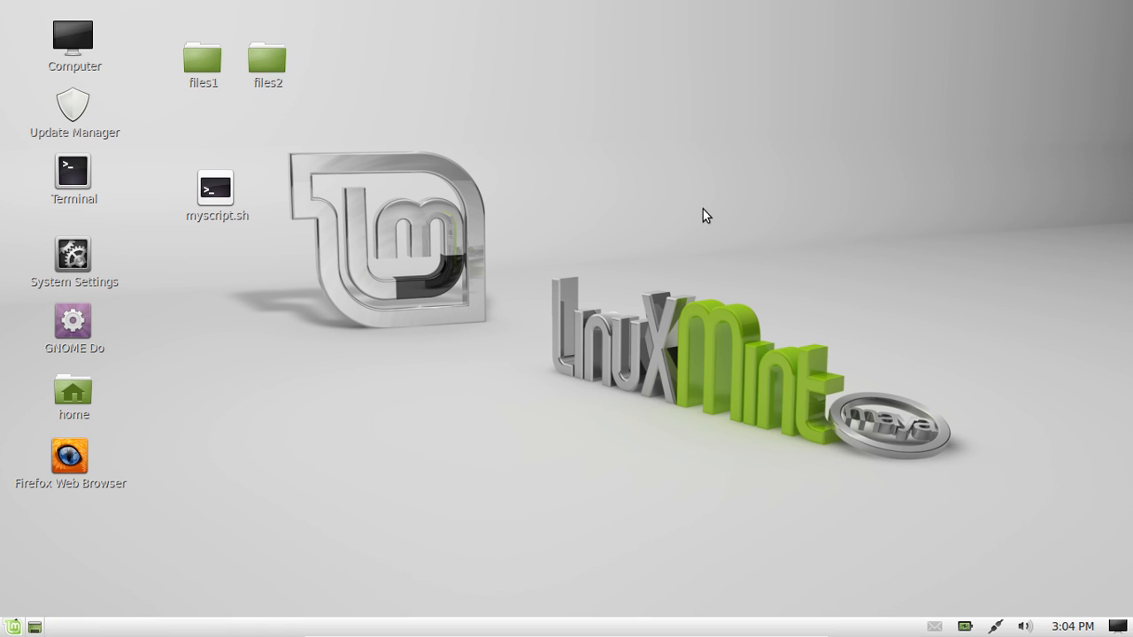
Step: Run 'sudo apt-get install apache2' in a new terminal, give the password and confirm with y
{"action": "double_click", "coordinate": [74, 172]}
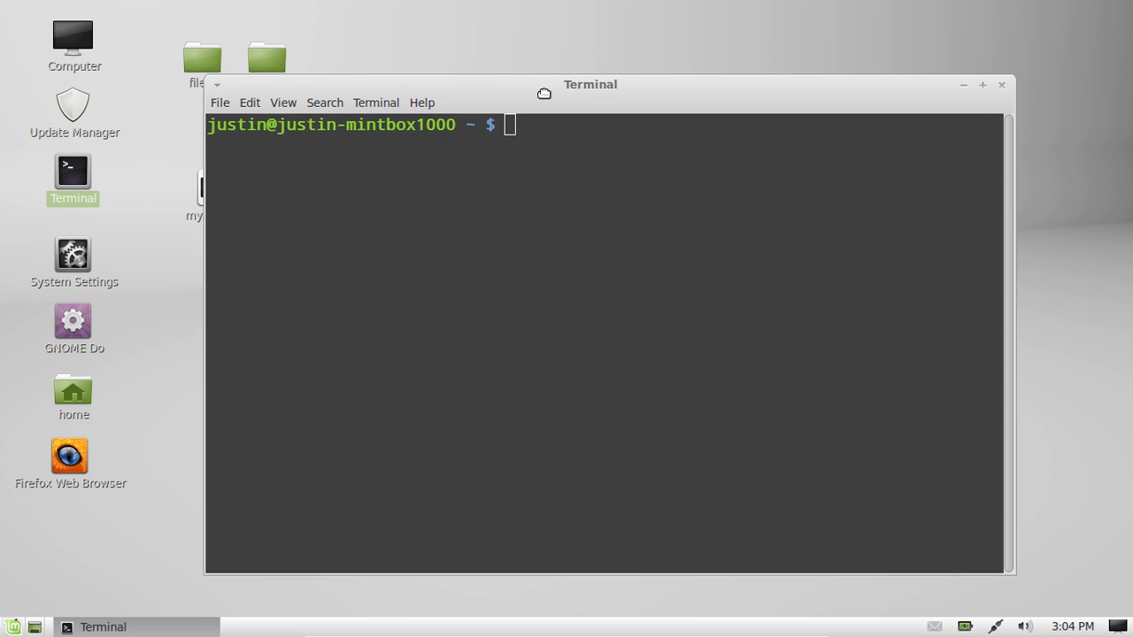
{"action": "type", "text": "sudo apt-ge"}
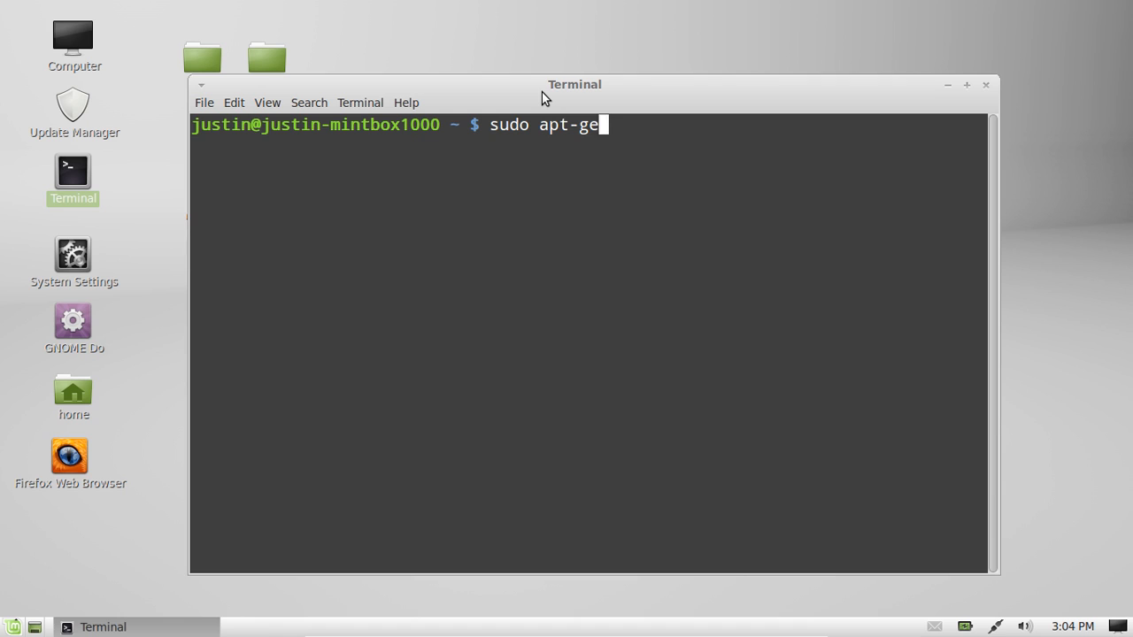
{"action": "type", "text": "t install"}
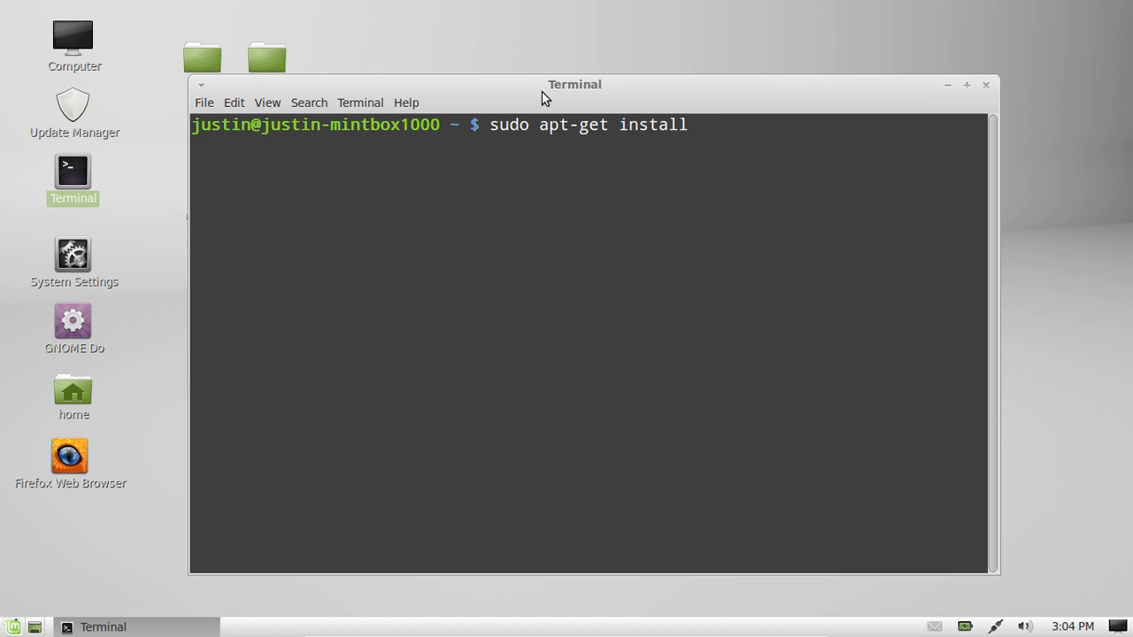
{"action": "type", "text": "apache2"}
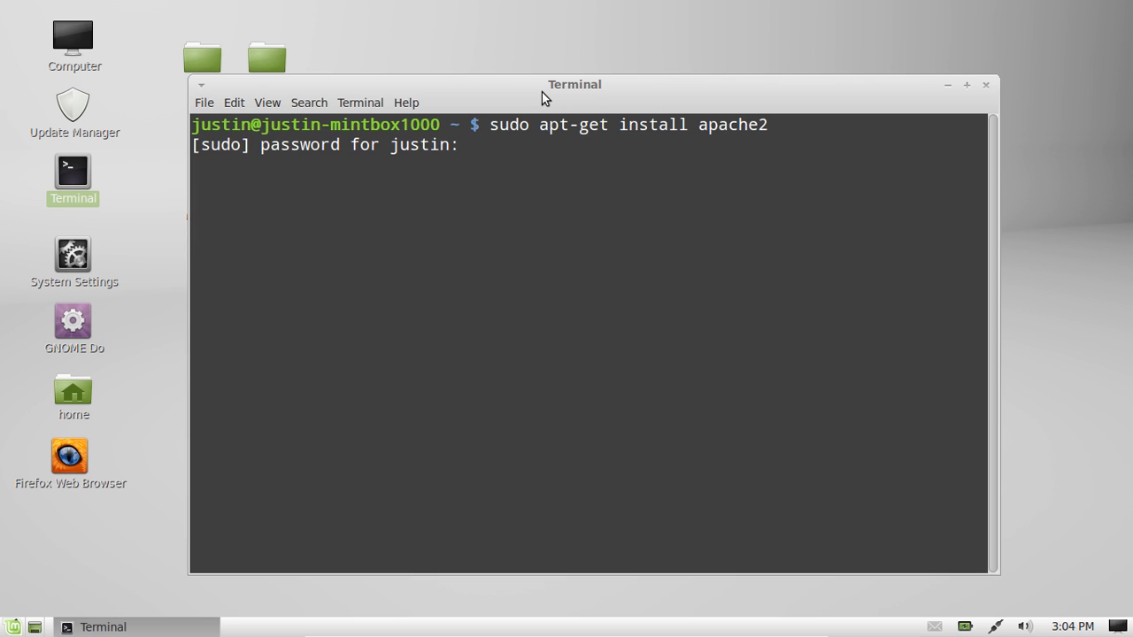
{"action": "key", "text": "Return"}
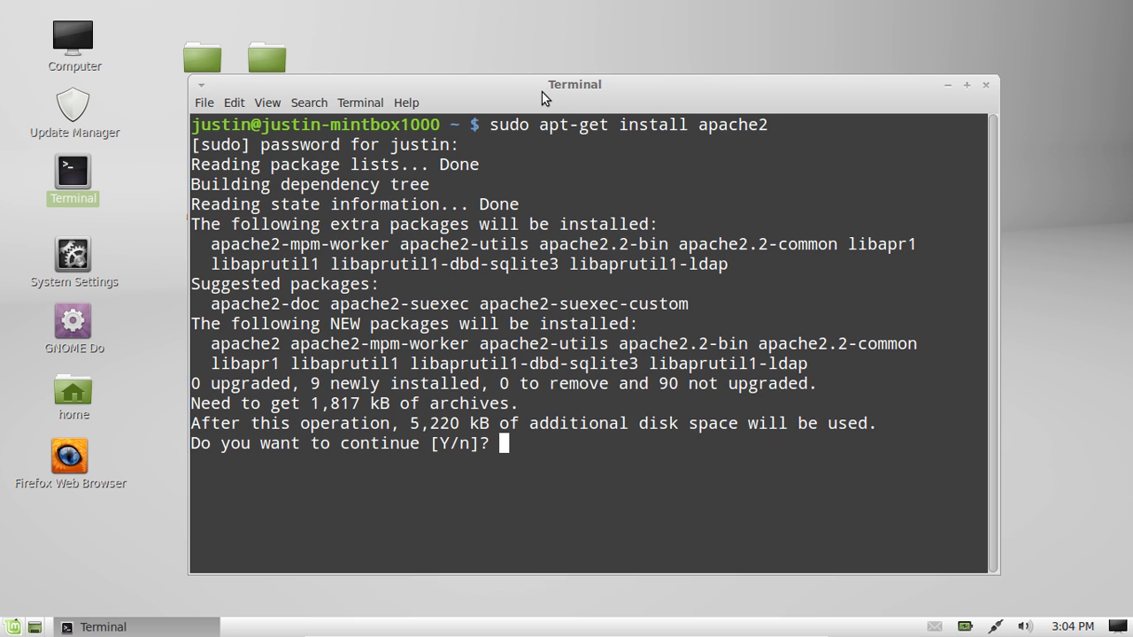
{"action": "type", "text": "y"}
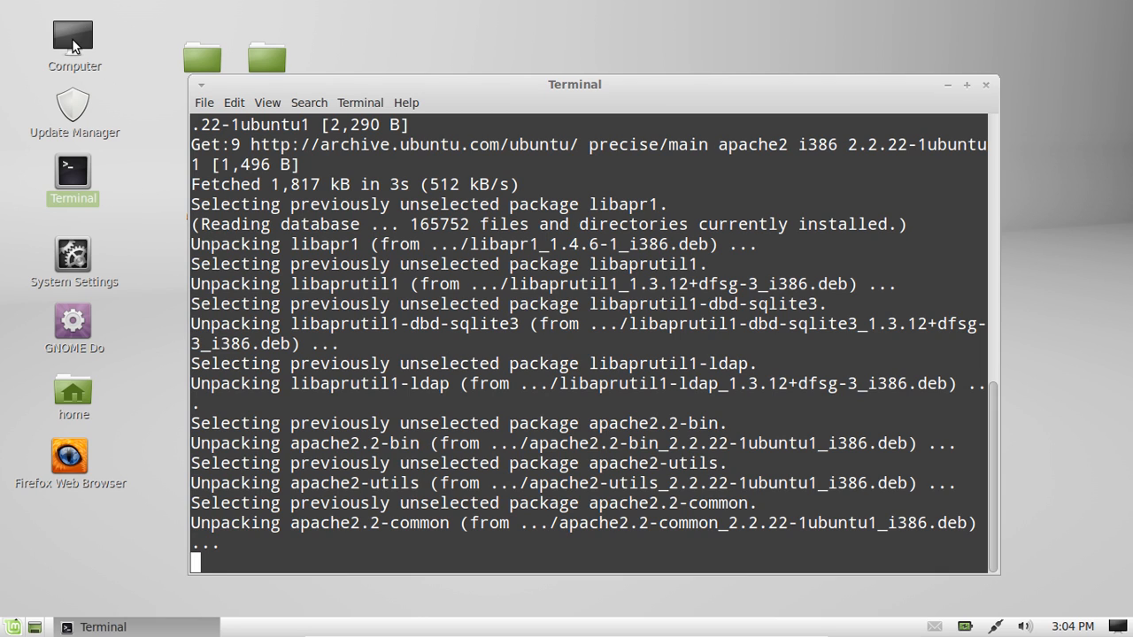
Step: Browse from Computer into the File System root and navigate to /var/www in Nemo
{"action": "double_click", "coordinate": [74, 35]}
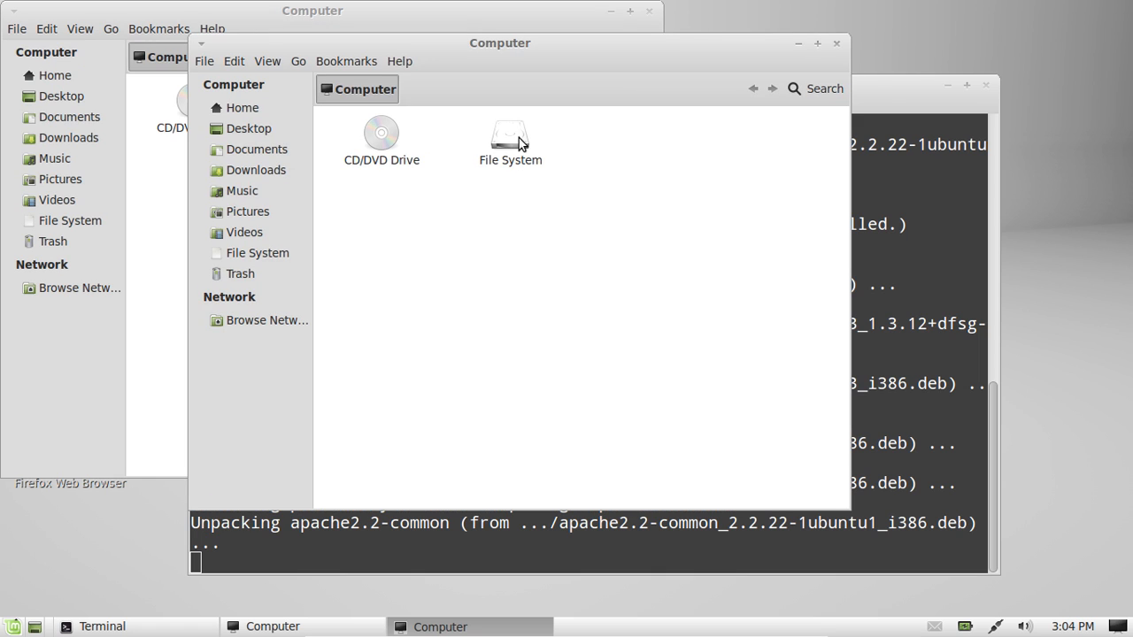
{"action": "double_click", "coordinate": [510, 138]}
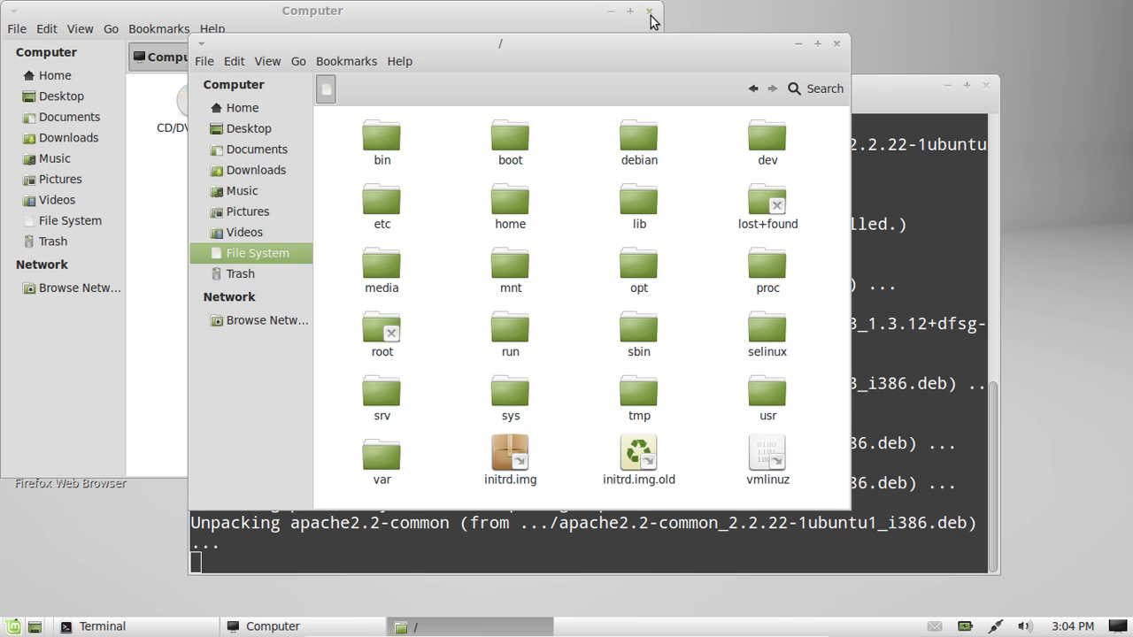
{"action": "left_click", "coordinate": [648, 11]}
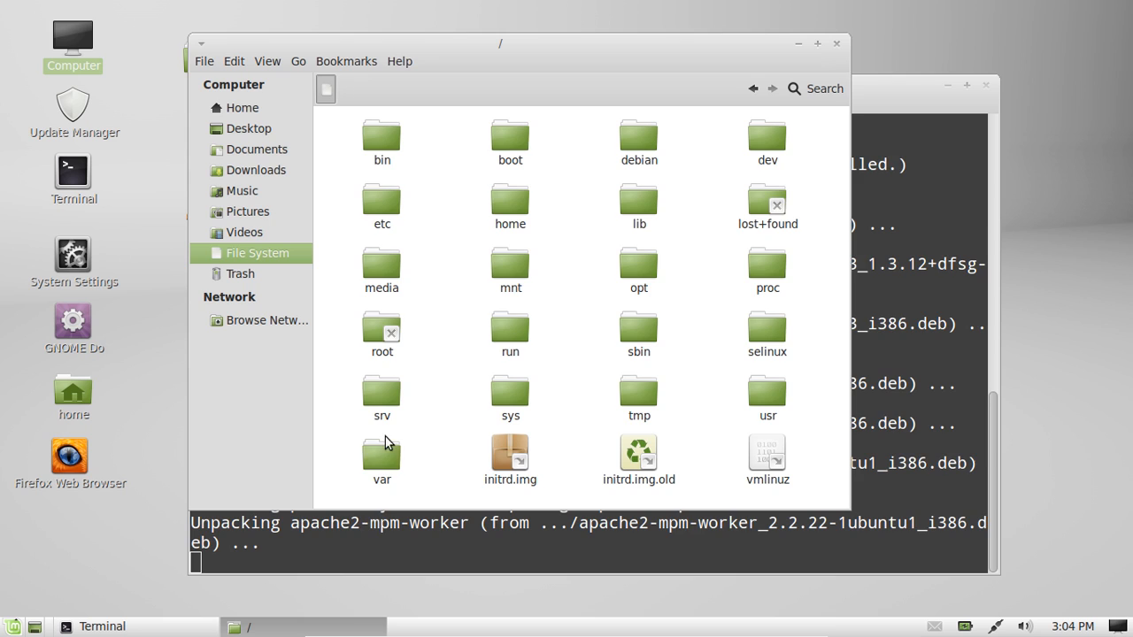
{"action": "double_click", "coordinate": [383, 456]}
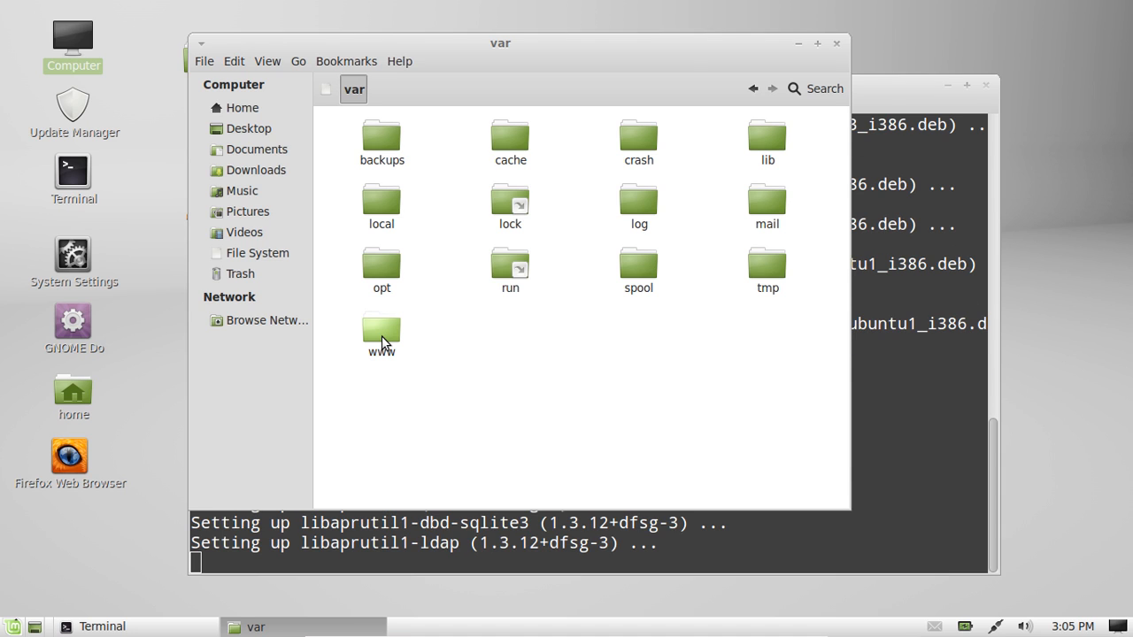
{"action": "double_click", "coordinate": [380, 333]}
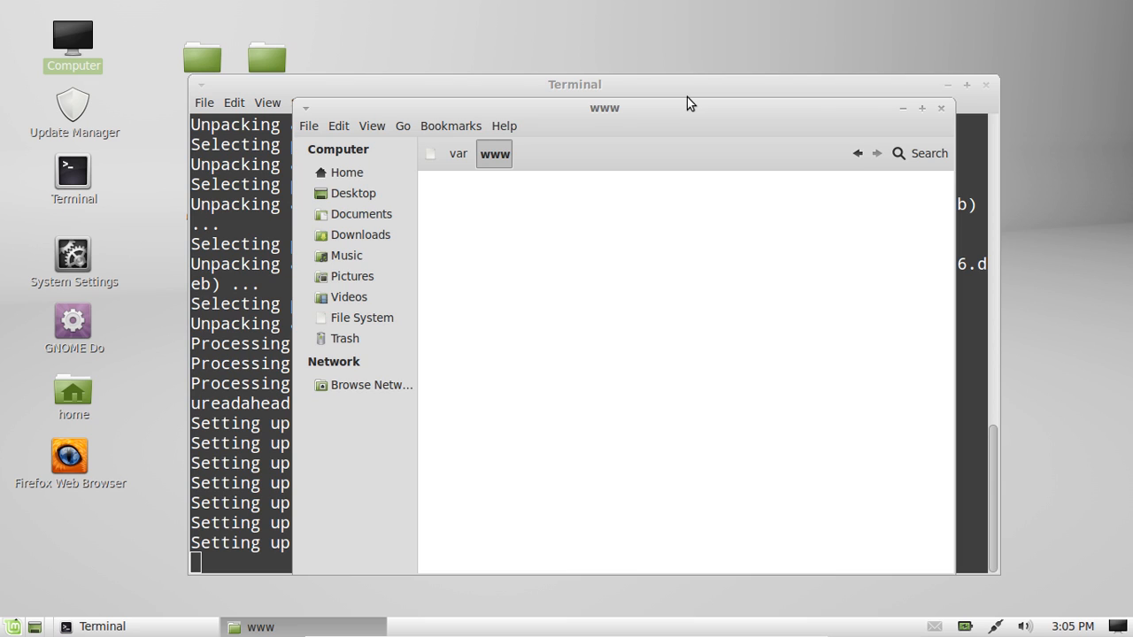
{"action": "mouse_move", "coordinate": [574, 344]}
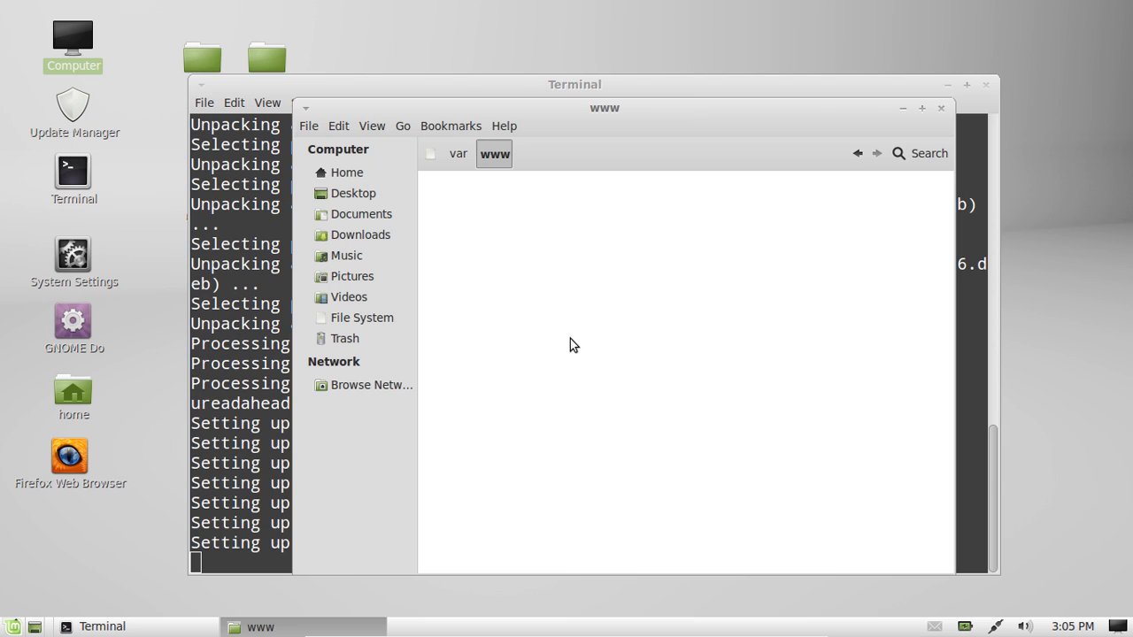
{"action": "mouse_move", "coordinate": [558, 345]}
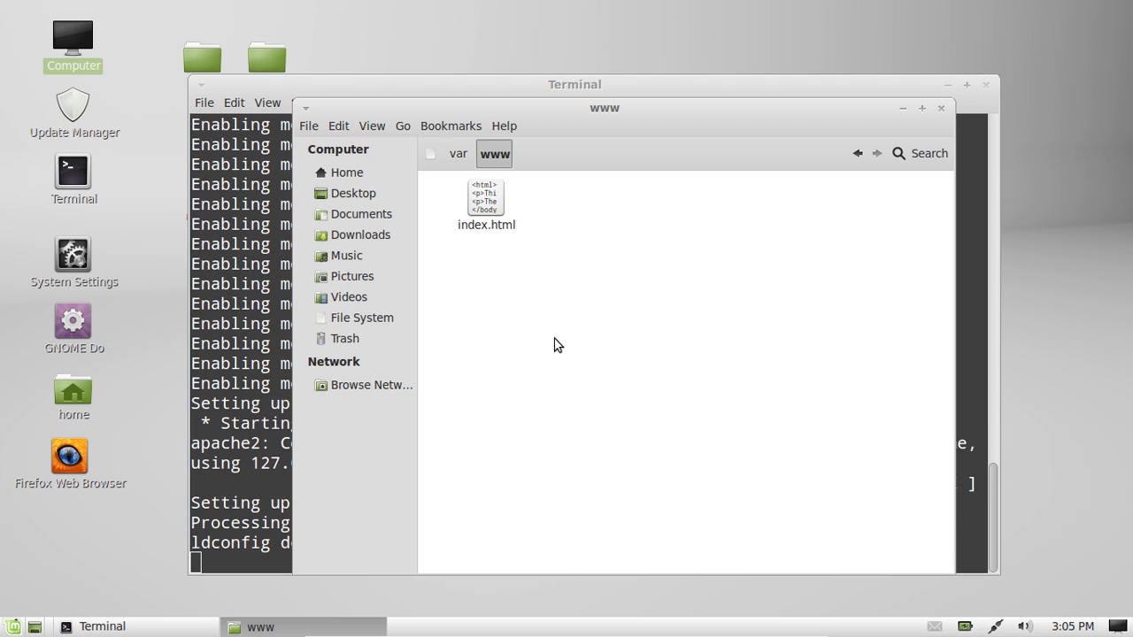
Step: Select the newly created index.html in /var/www to show its 177-byte size
{"action": "left_click", "coordinate": [485, 197]}
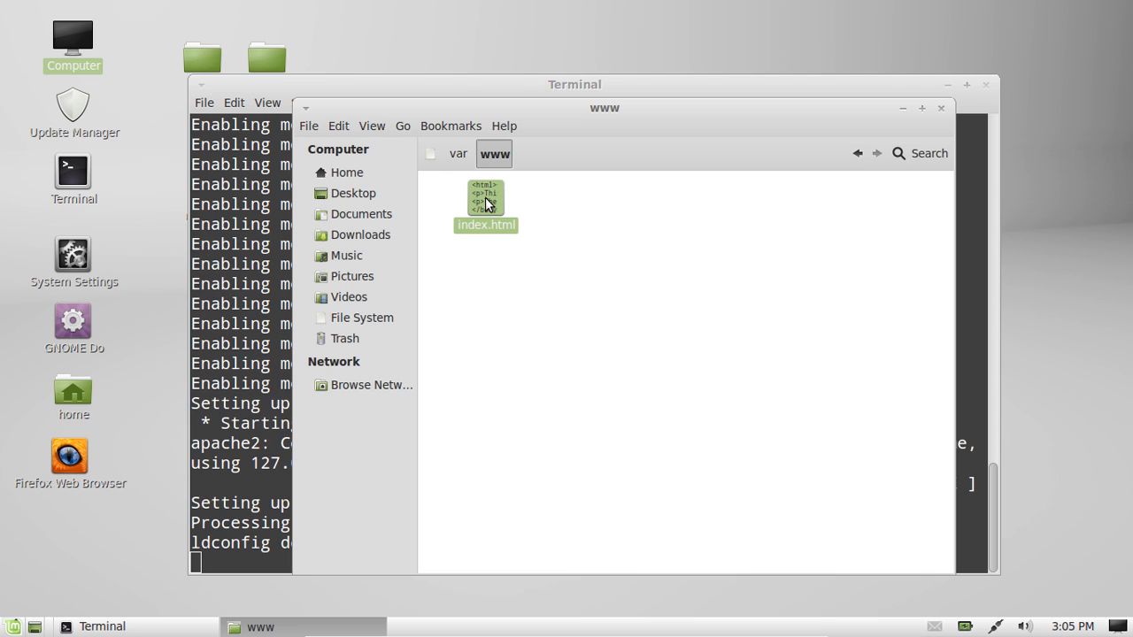
{"action": "left_click", "coordinate": [485, 198]}
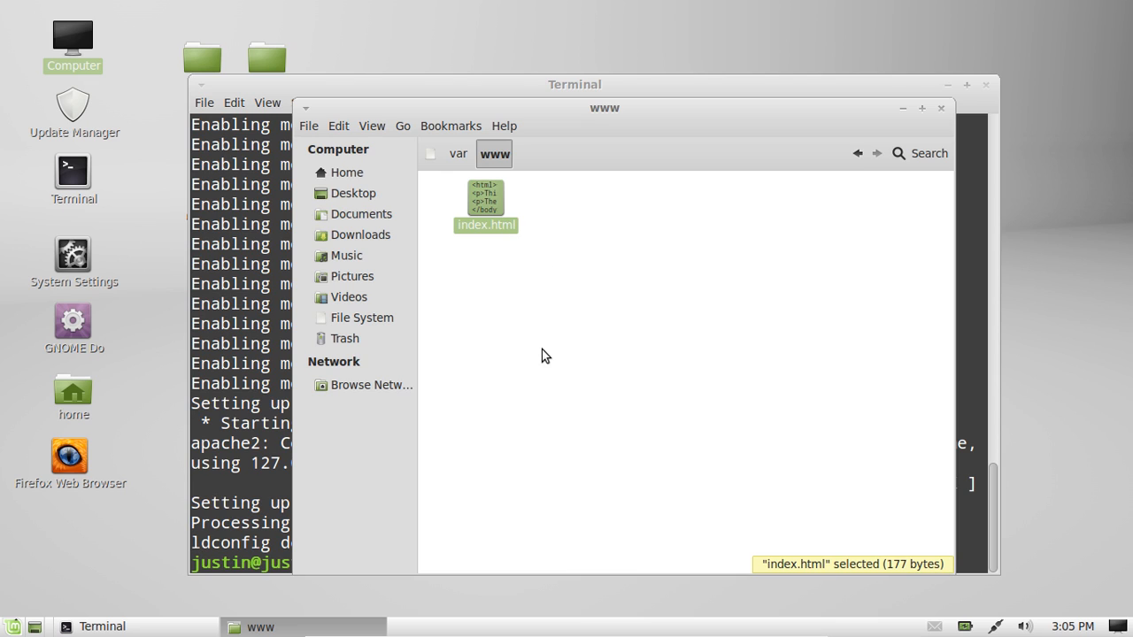
{"action": "mouse_move", "coordinate": [4, 469]}
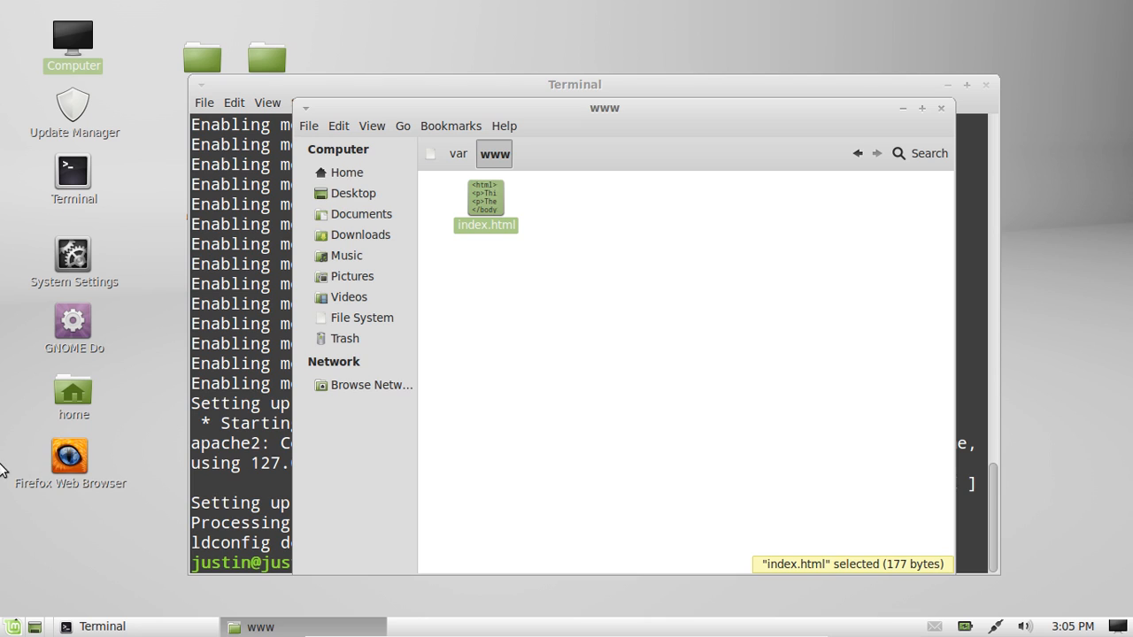
Step: Load localhost/index.html in Firefox to display the Apache 'It works!' page
{"action": "double_click", "coordinate": [73, 457]}
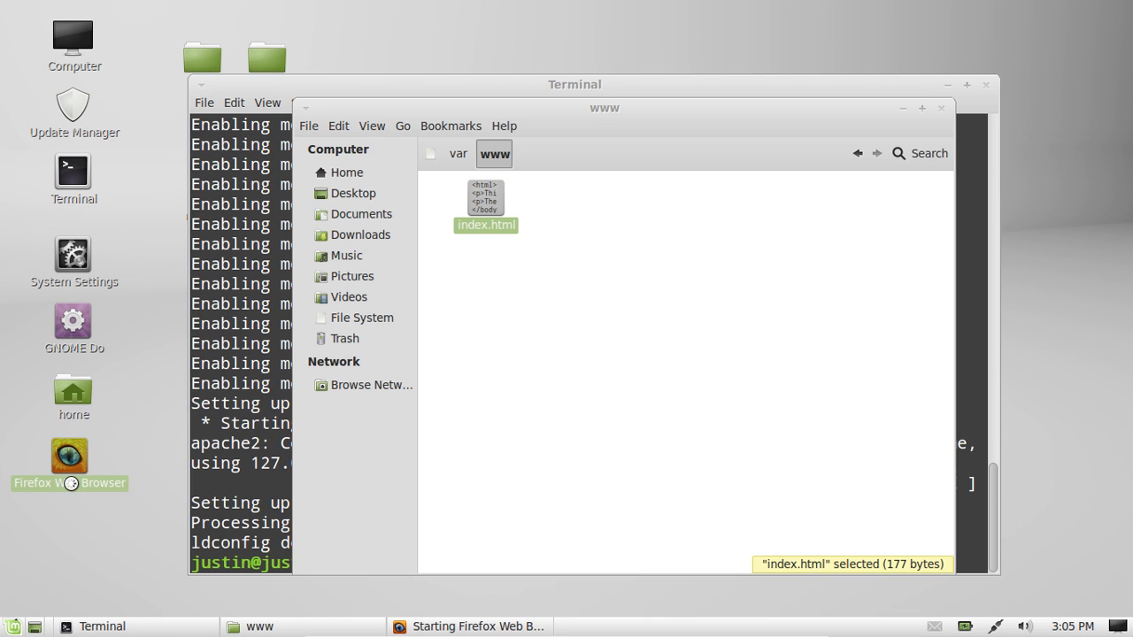
{"action": "left_click", "coordinate": [70, 457]}
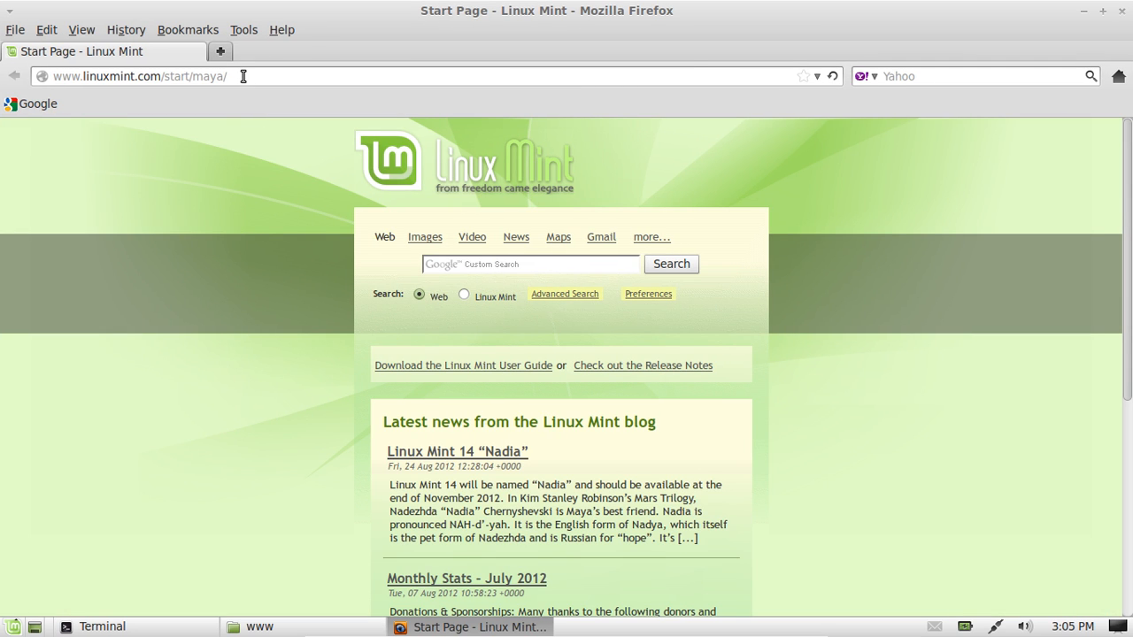
{"action": "type", "text": "localhost/"}
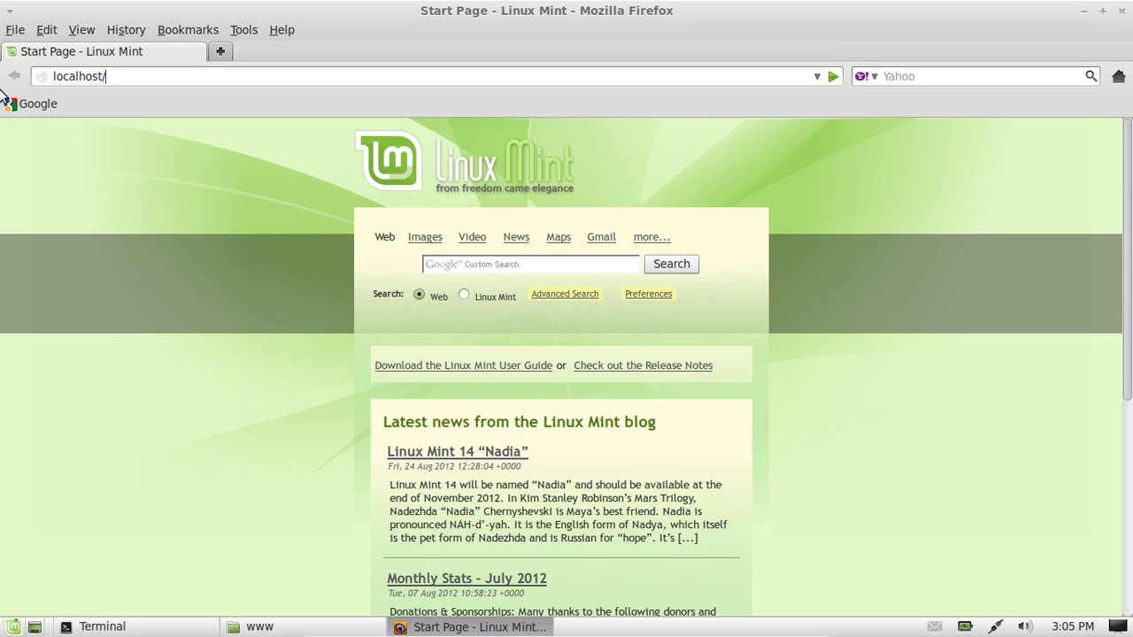
{"action": "type", "text": "index.html"}
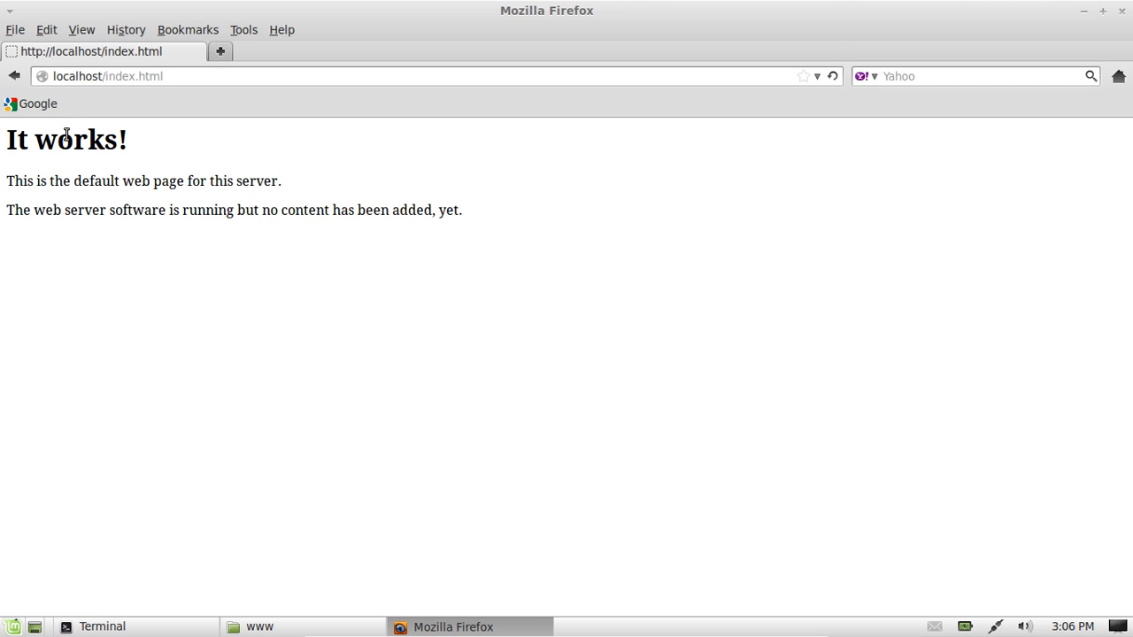
Step: Select all page text, close Firefox and Nemo, and reposition the Terminal window
{"action": "key", "text": "ctrl+a"}
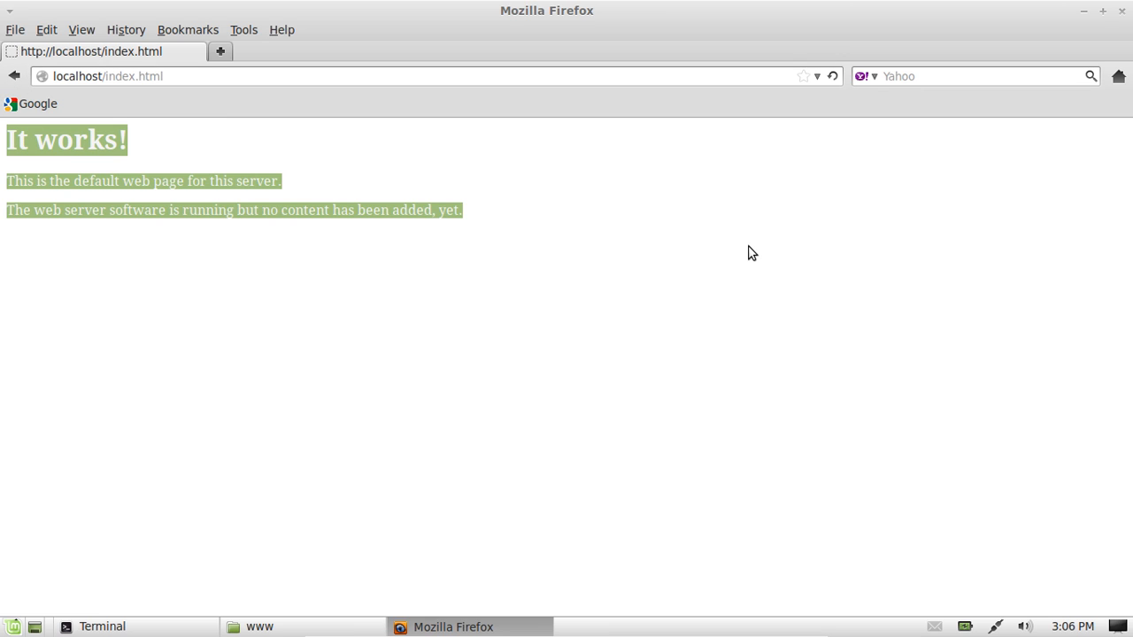
{"action": "mouse_move", "coordinate": [691, 262]}
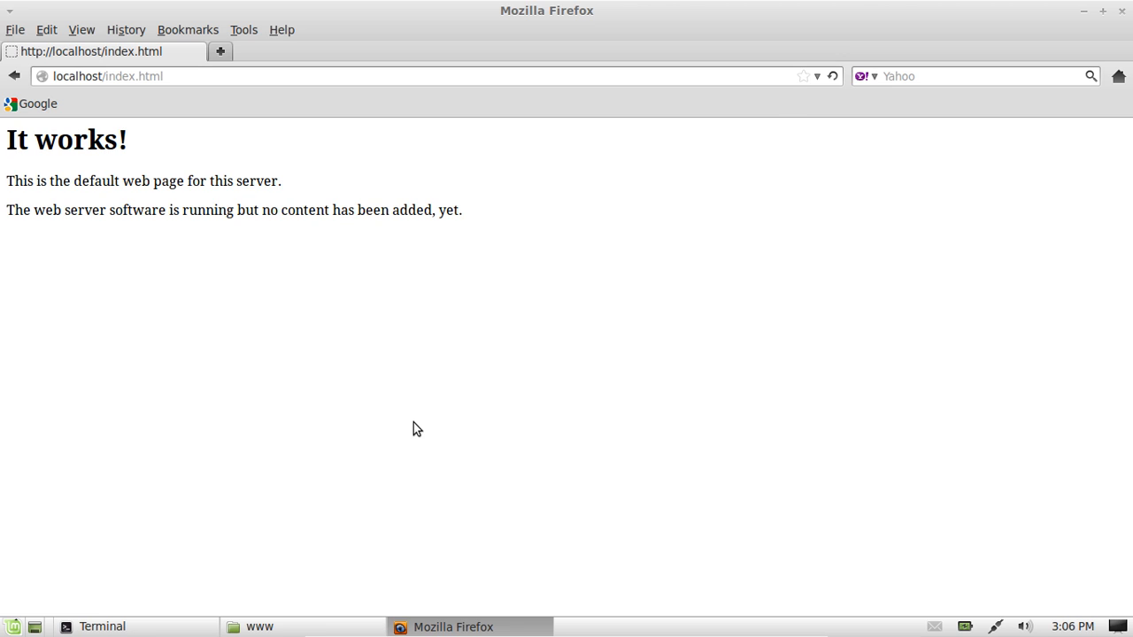
{"action": "mouse_move", "coordinate": [963, 195]}
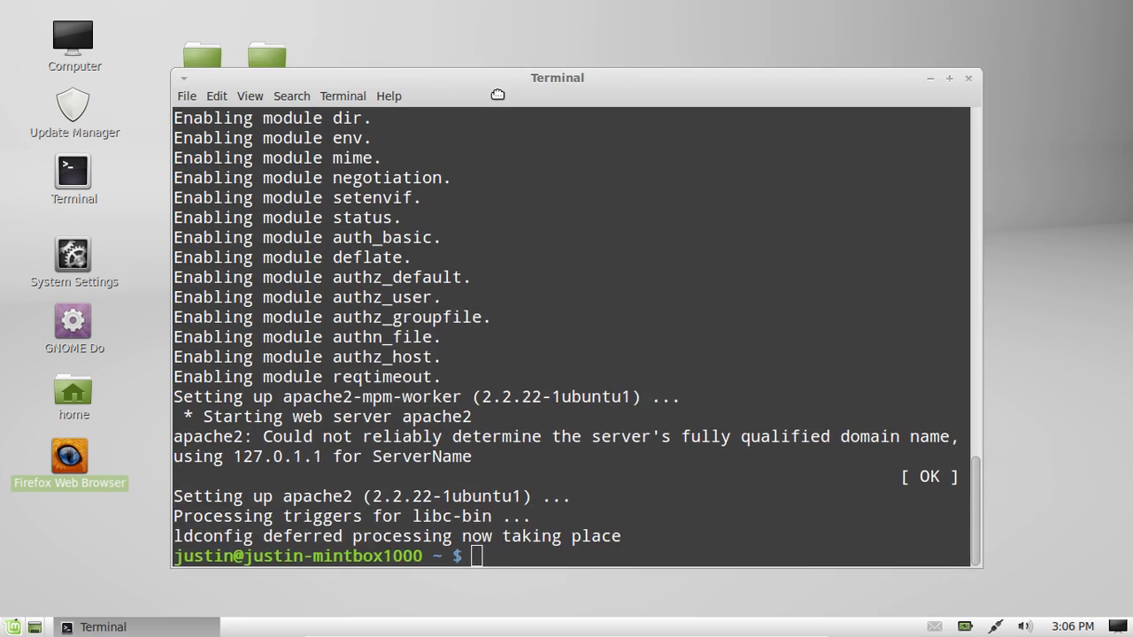
{"action": "left_click_drag", "start_coordinate": [556, 78], "coordinate": [589, 82]}
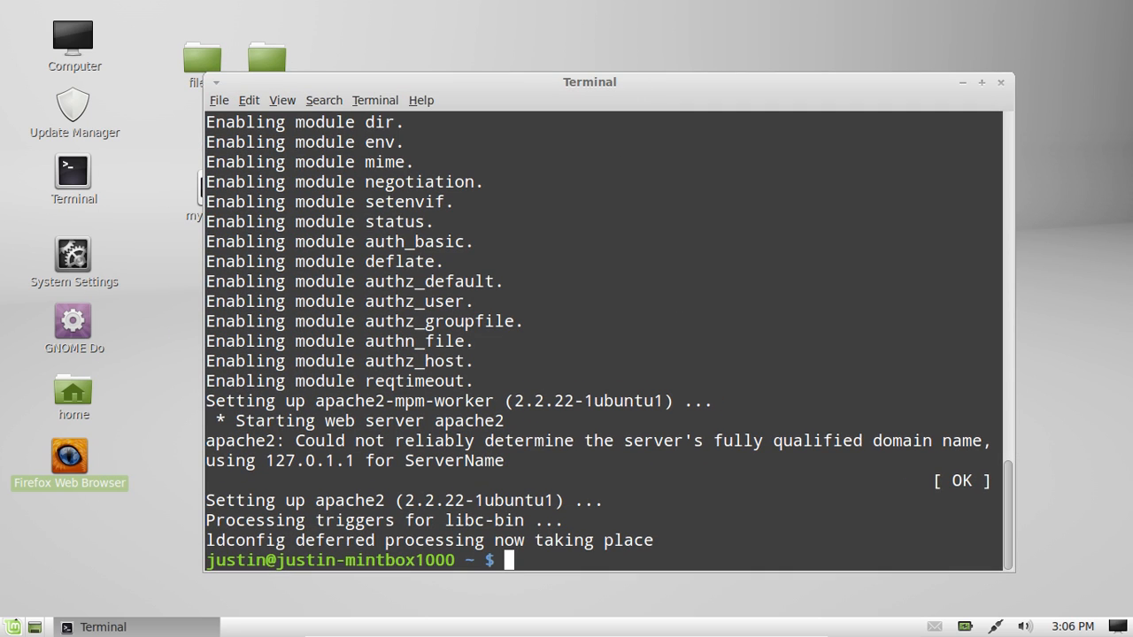